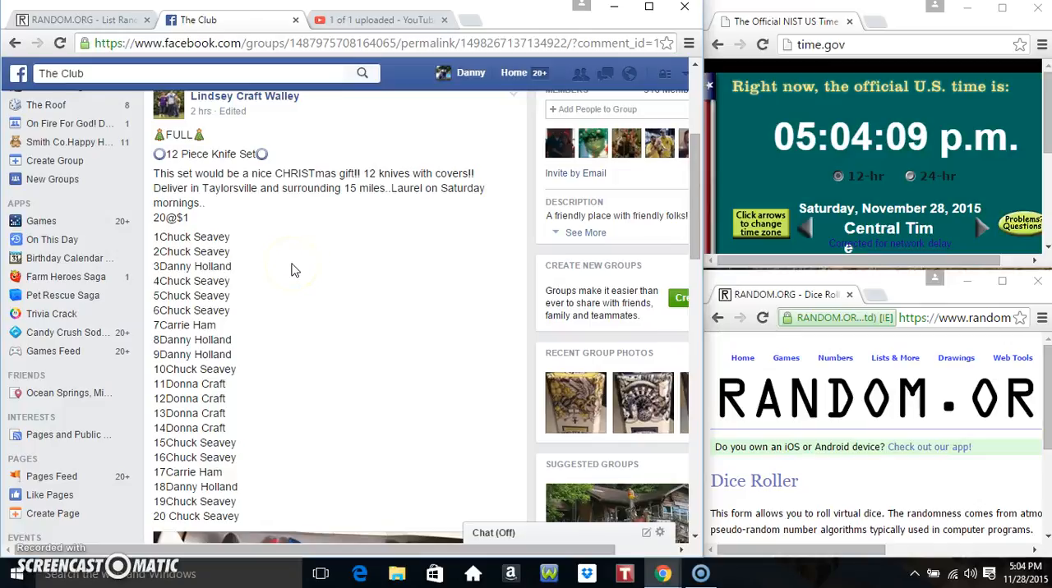
mouse_move(152, 244)
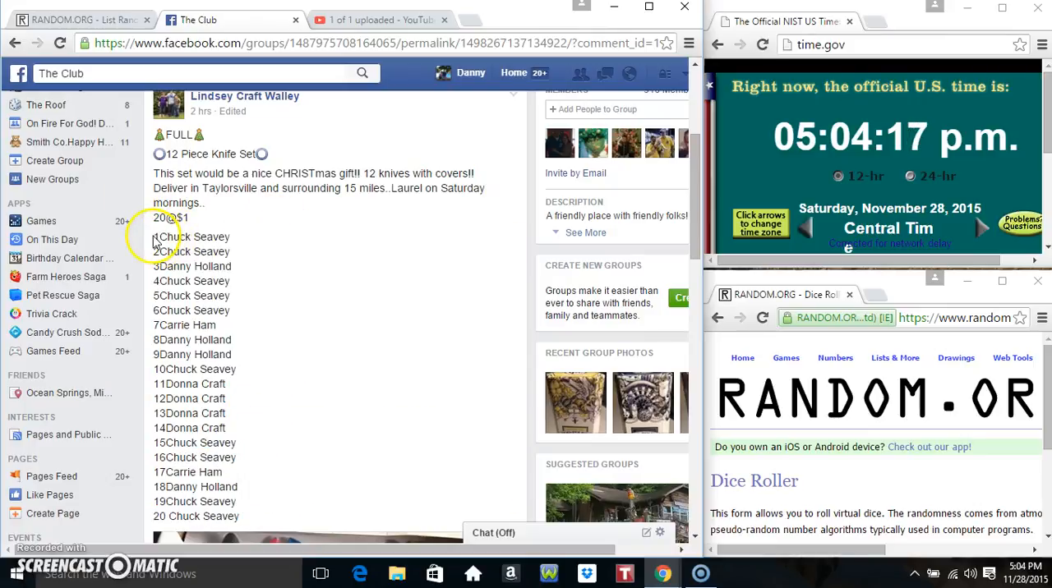
drag(152, 237, 254, 516)
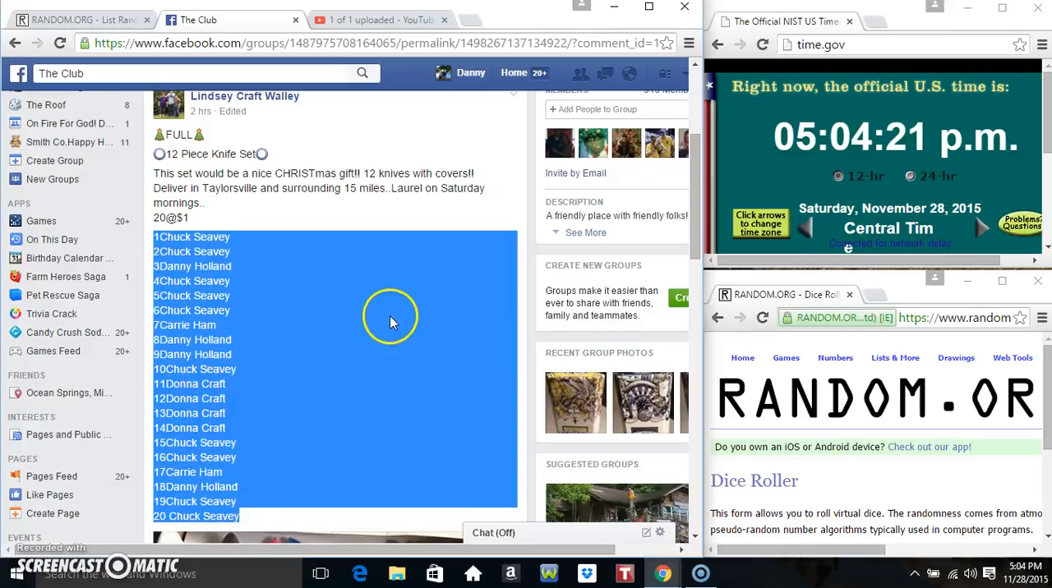
Comment "live" on the giveaway post and check the current time and date.
scroll(down, 3)
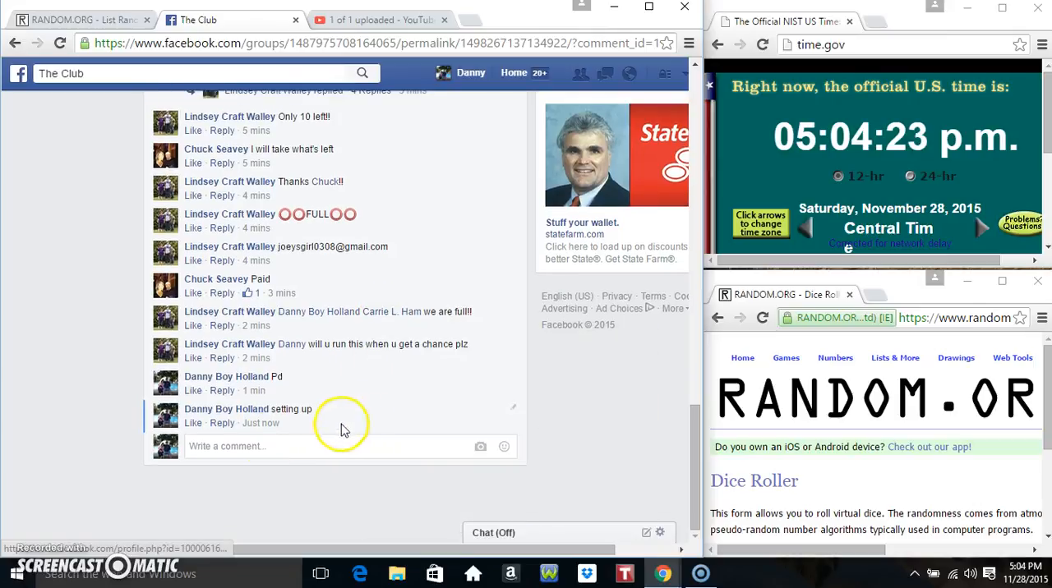
text(li)
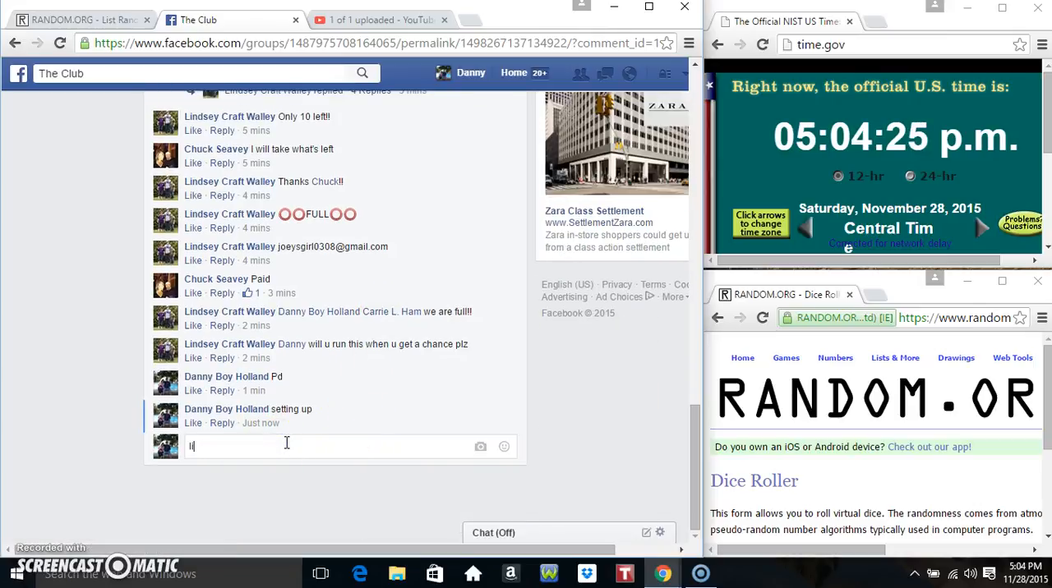
key(Return)
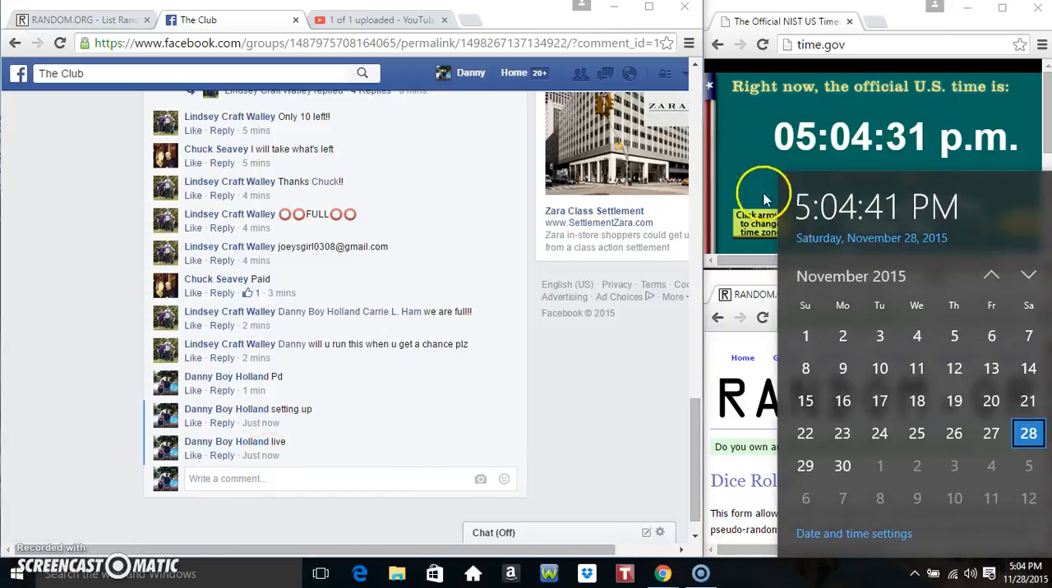
click(83, 18)
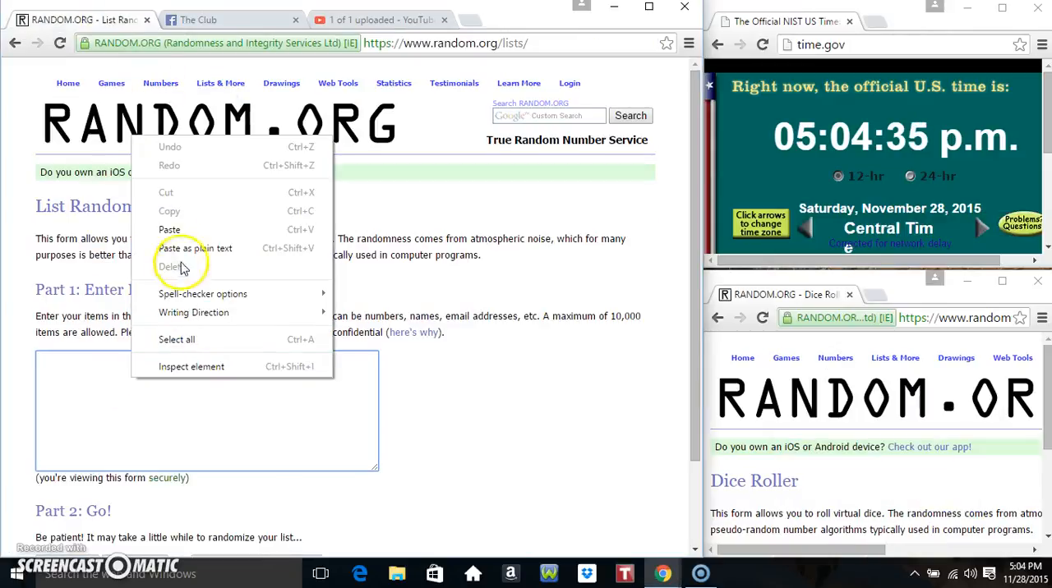
Paste the twenty giveaway entries into the List Randomizer's Part 1 box.
click(170, 229)
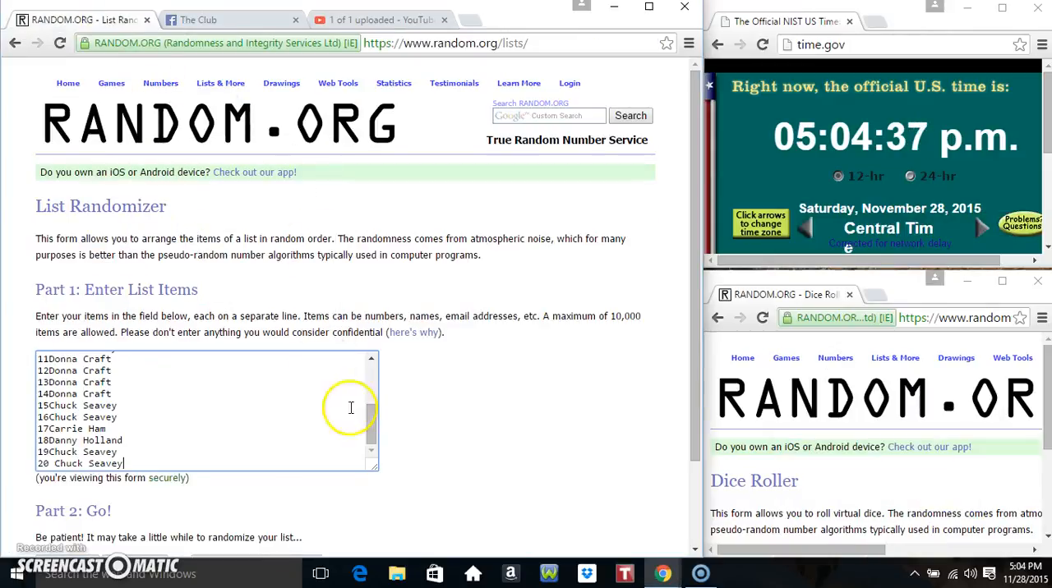
drag(372, 419, 372, 378)
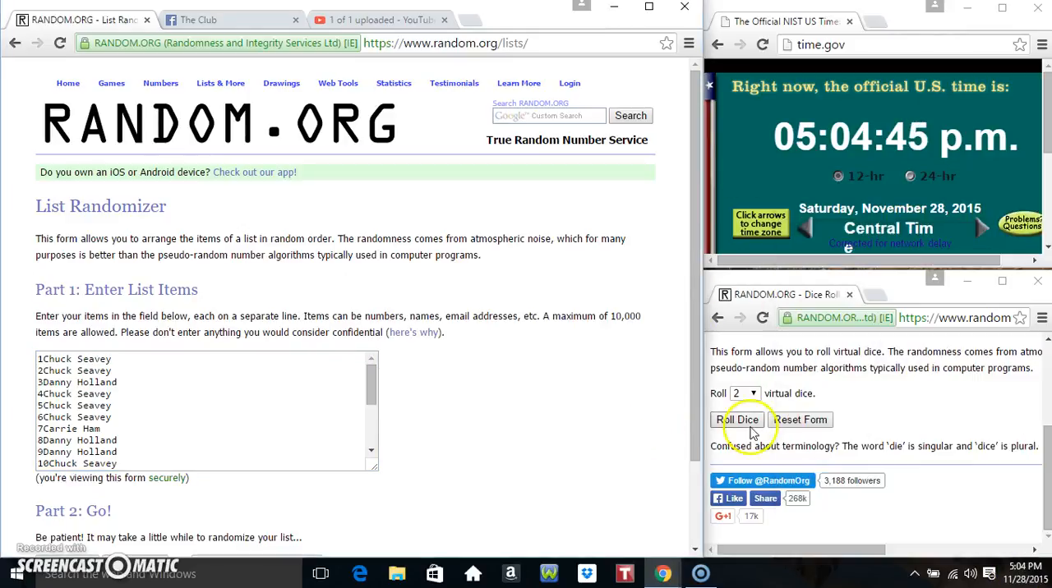
Roll two dice in the Dice Roller, getting a 2 and a 4.
click(737, 420)
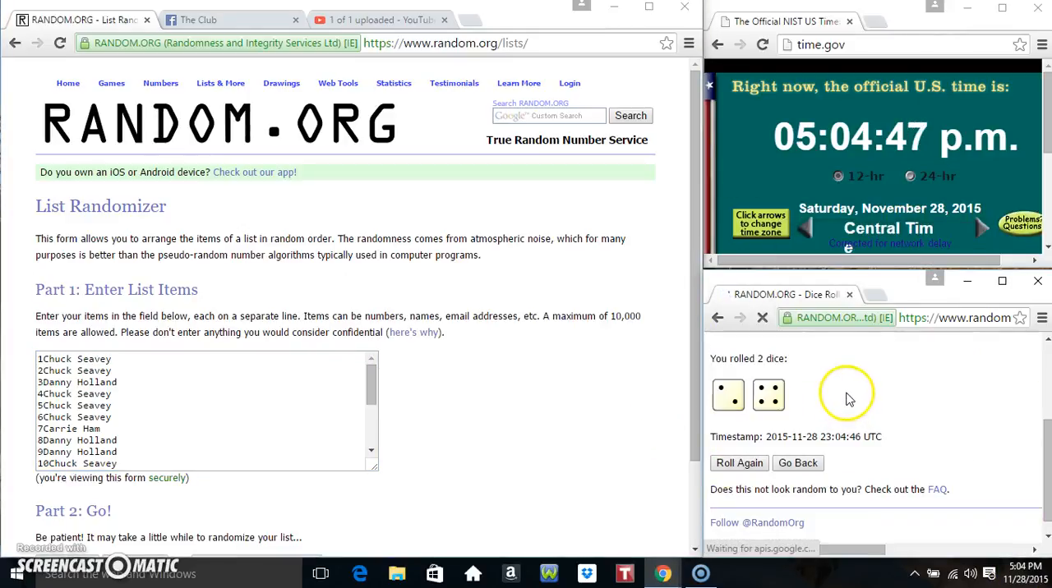
scroll(down, 3)
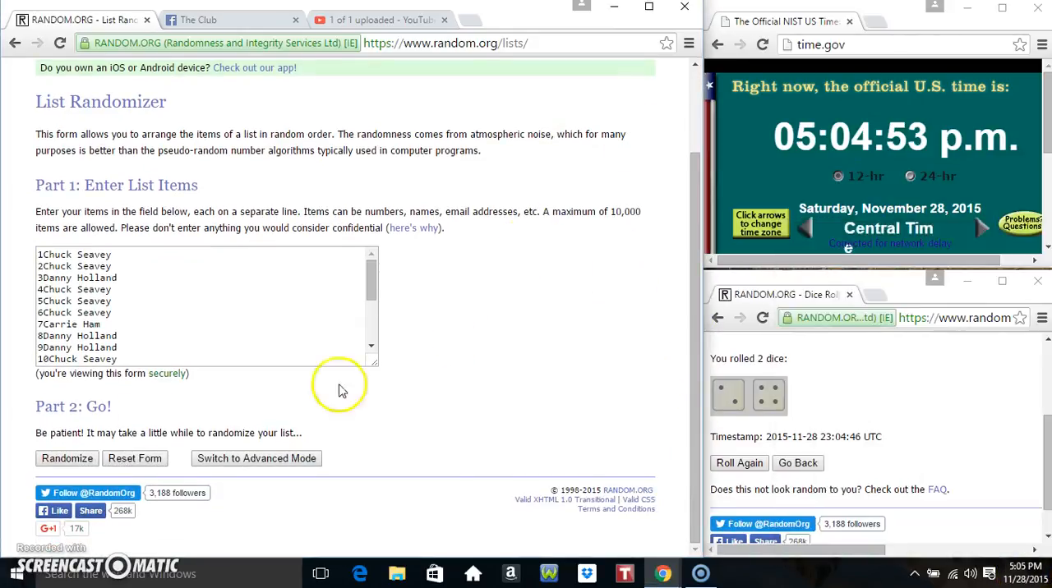
click(66, 459)
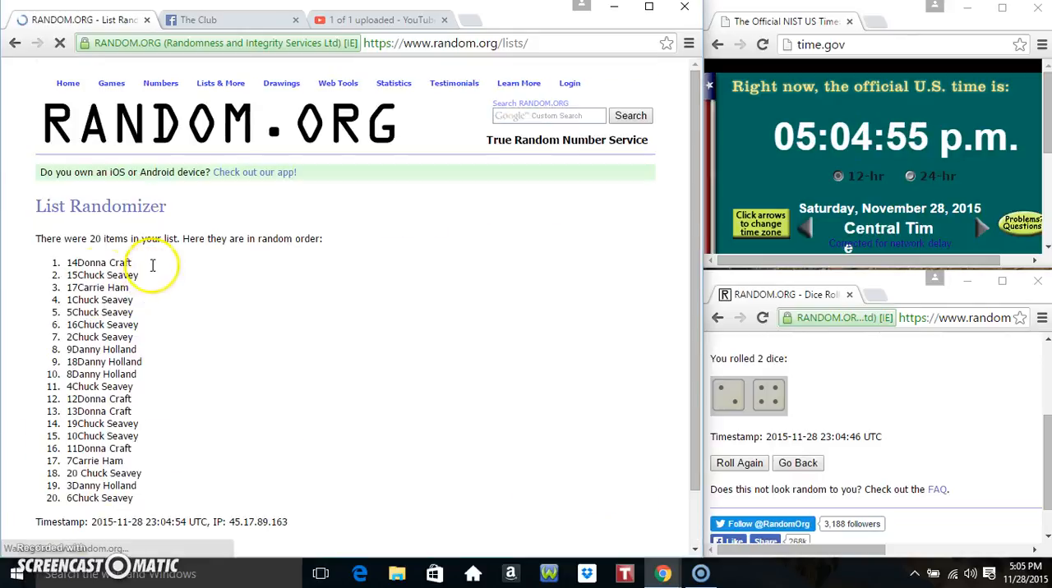
scroll(down, 3)
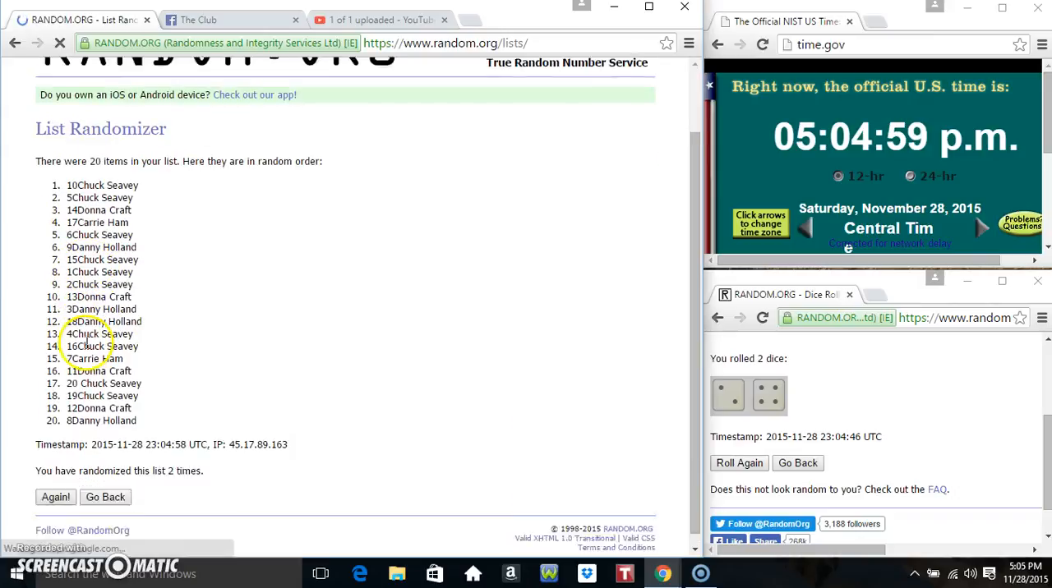
click(55, 497)
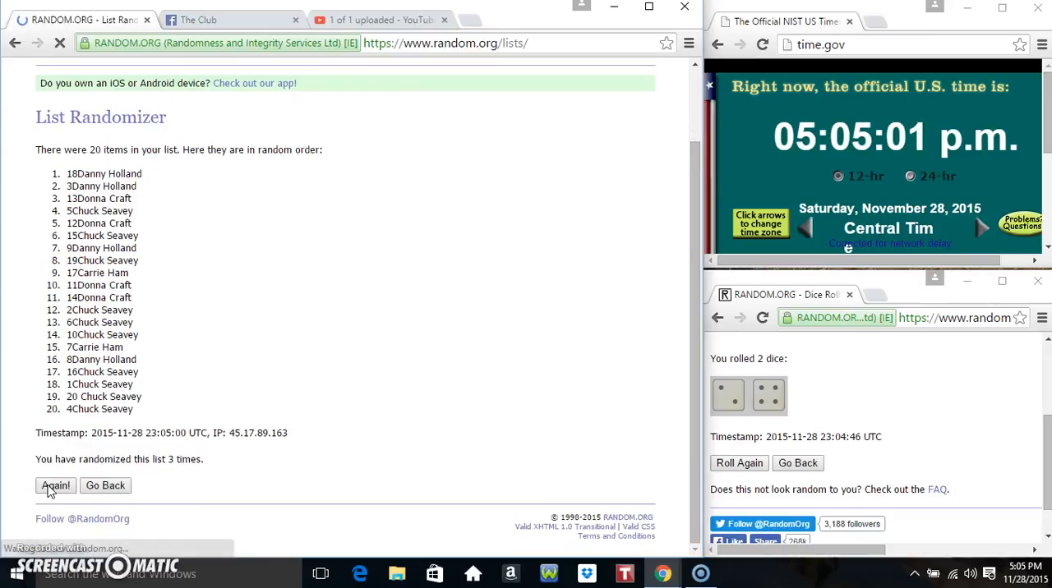
click(55, 485)
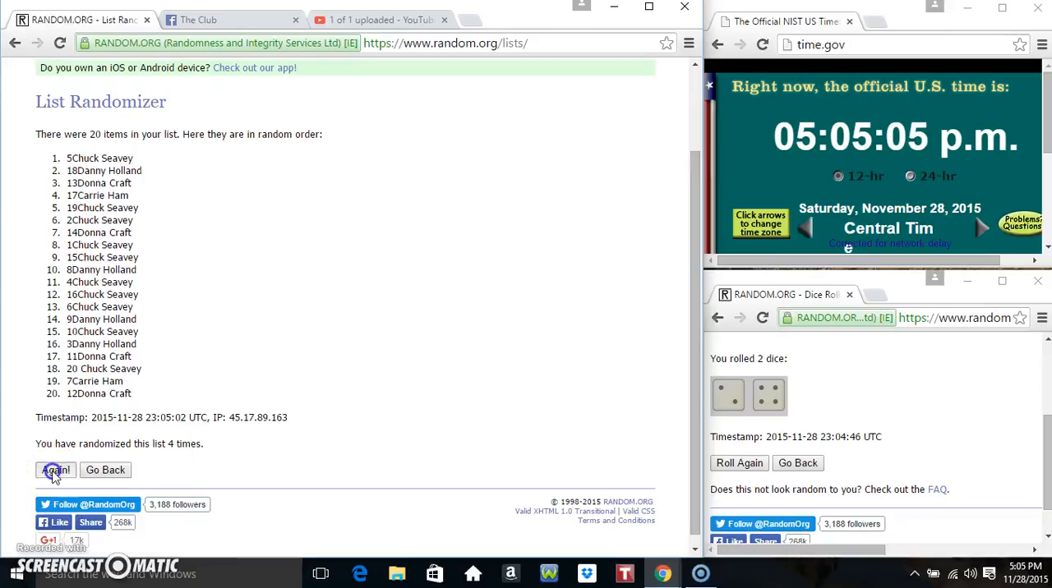
click(54, 470)
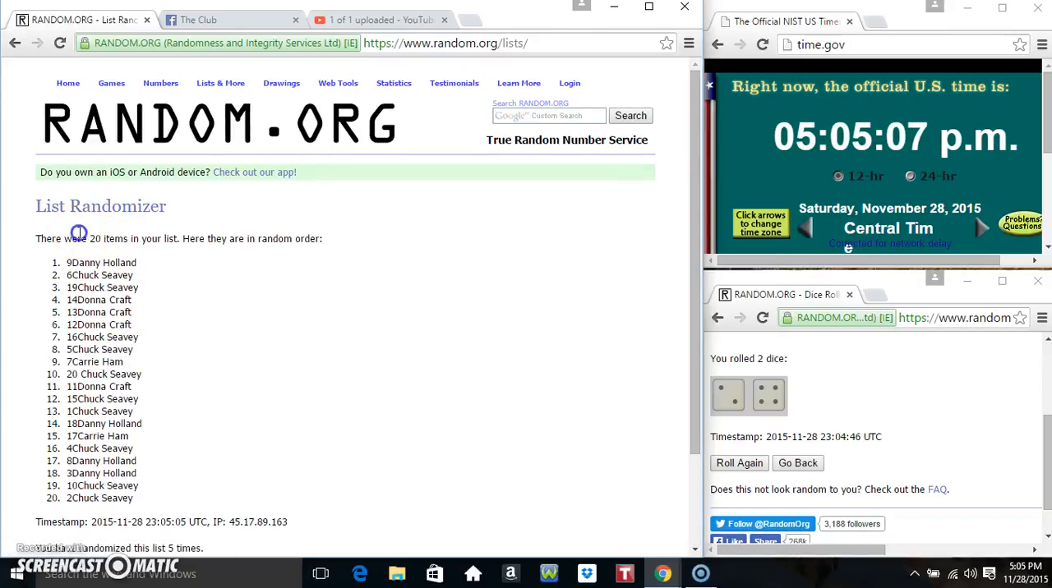
double_click(101, 262)
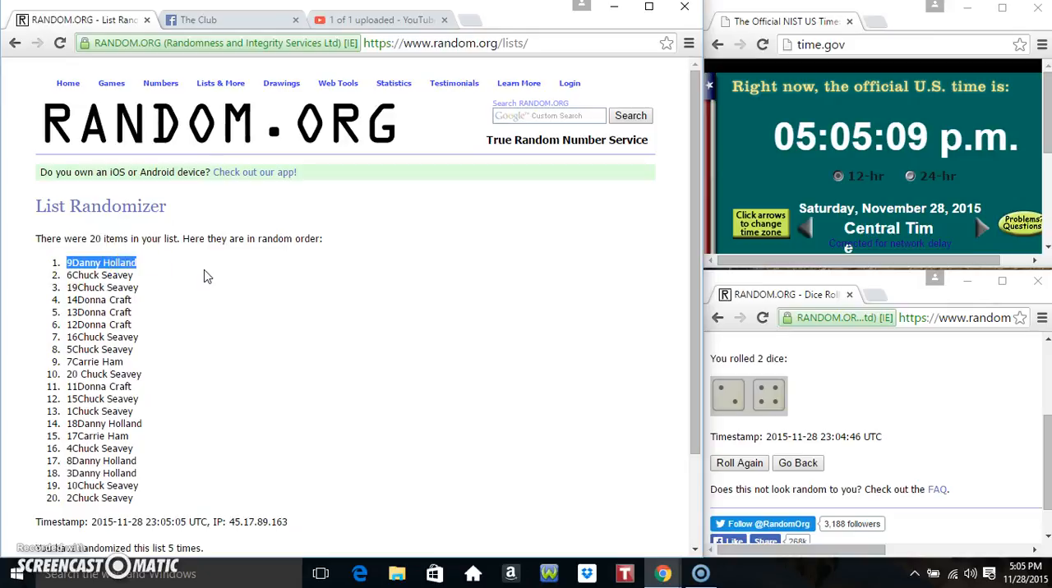
scroll(down, 3)
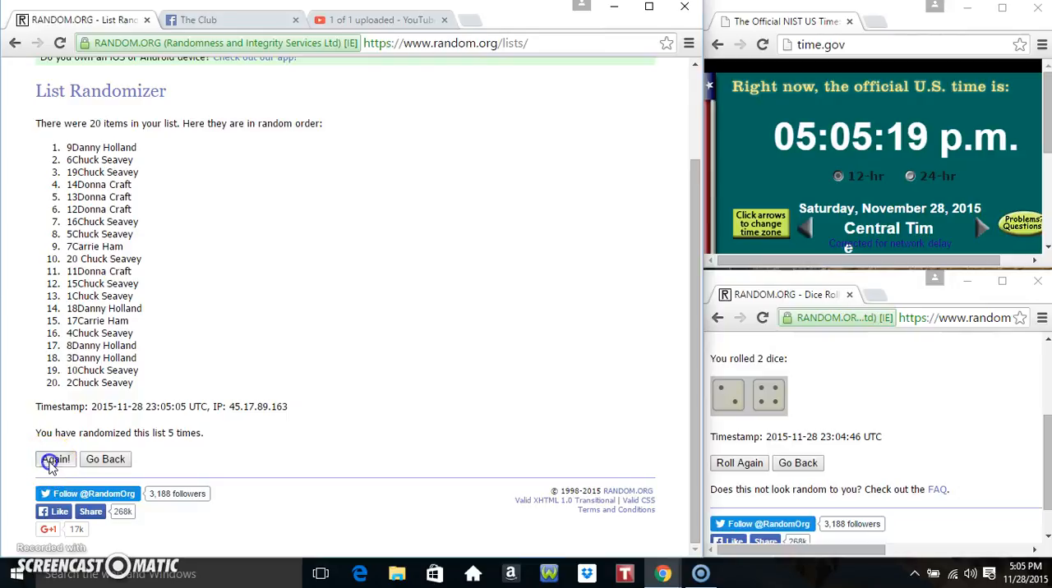
click(55, 459)
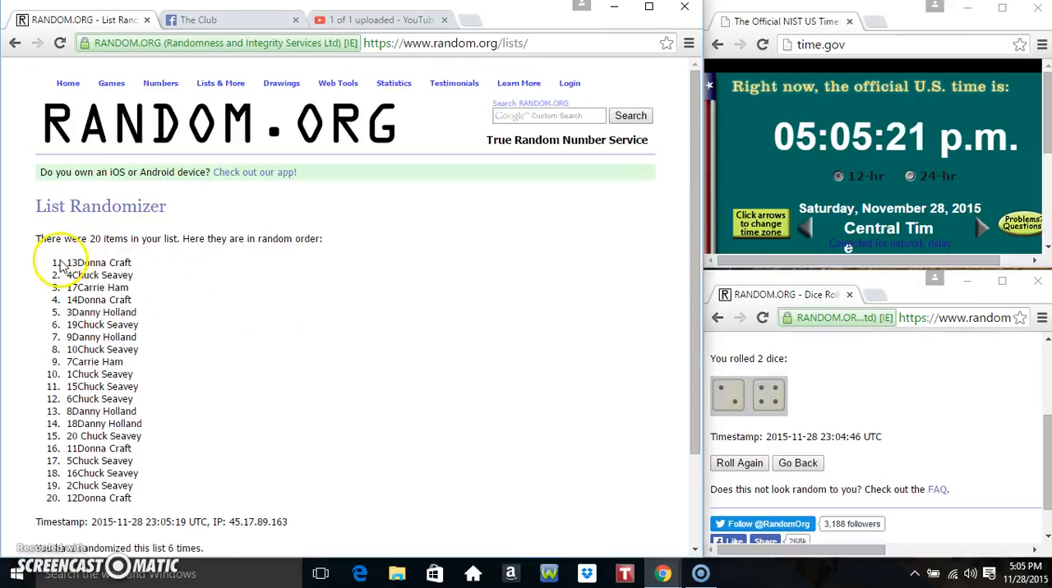
double_click(98, 262)
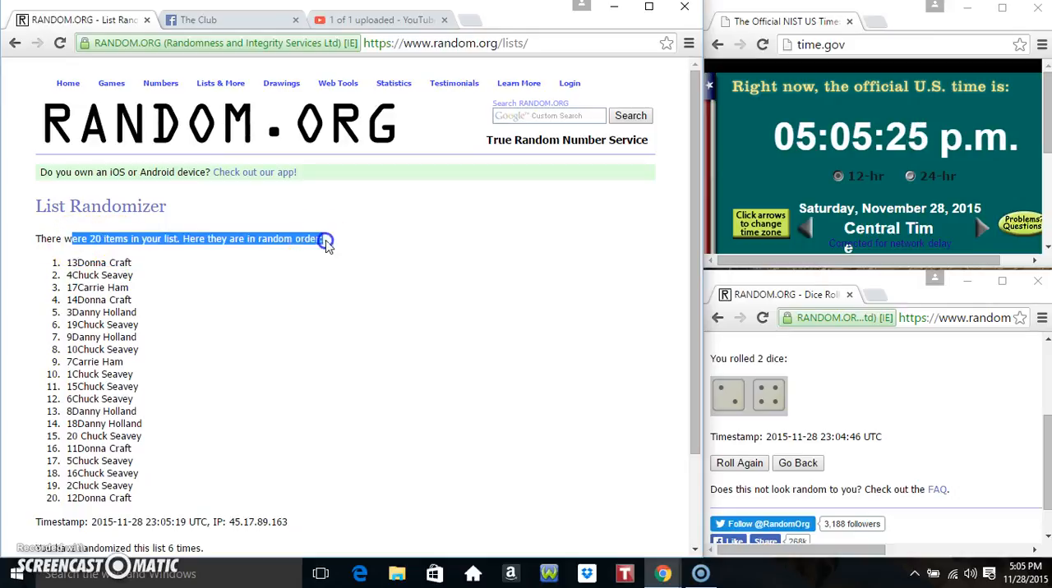
scroll(down, 3)
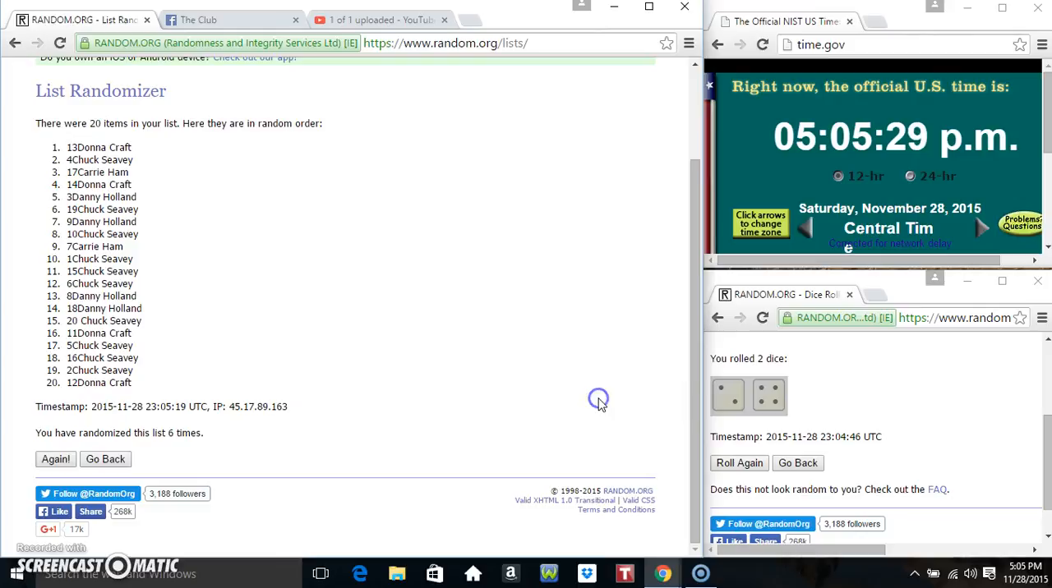
click(197, 19)
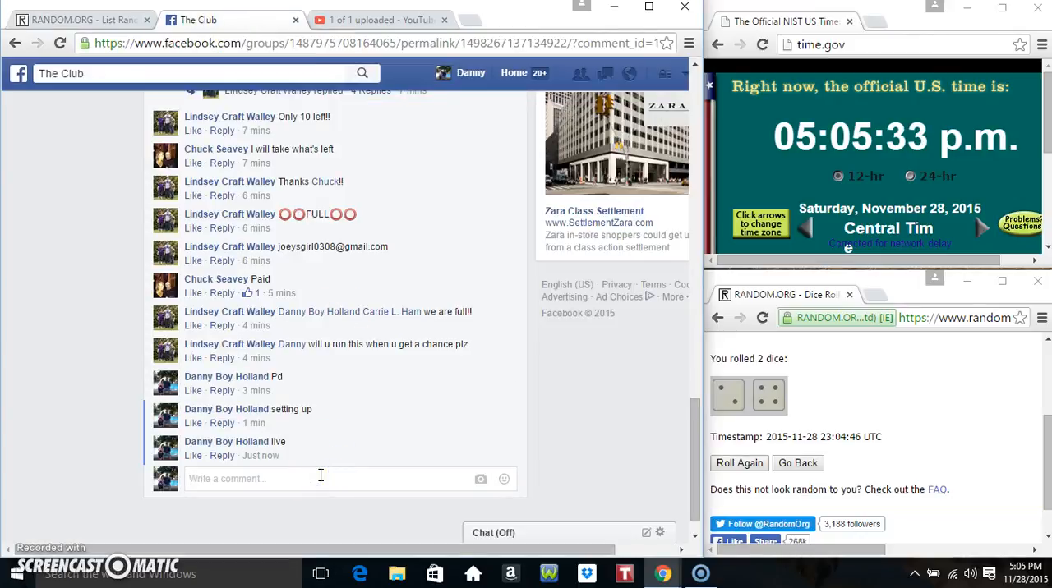
Comment "done" on the giveaway post and show the current time and date.
text(don)
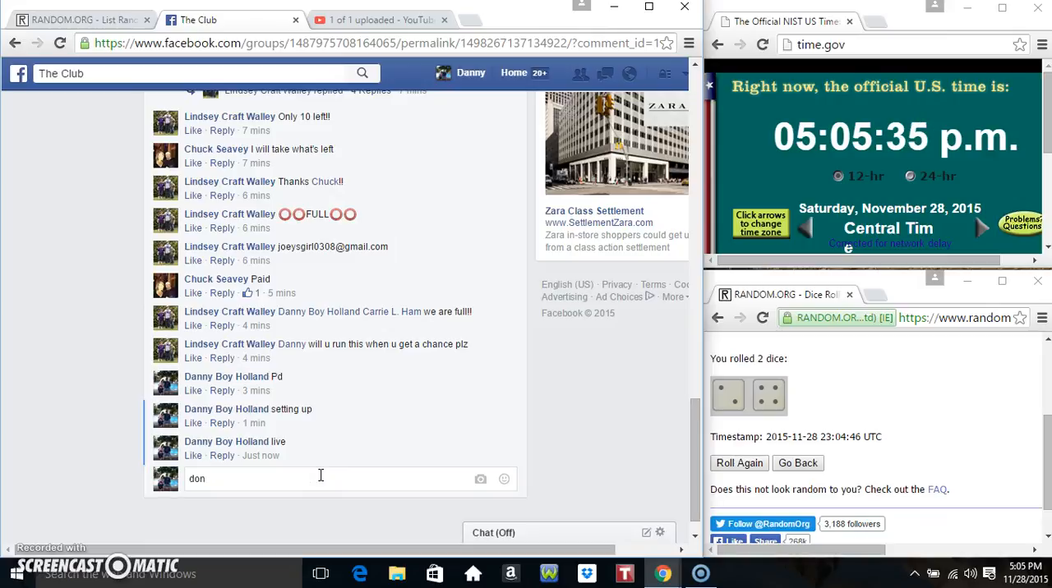
key(Return)
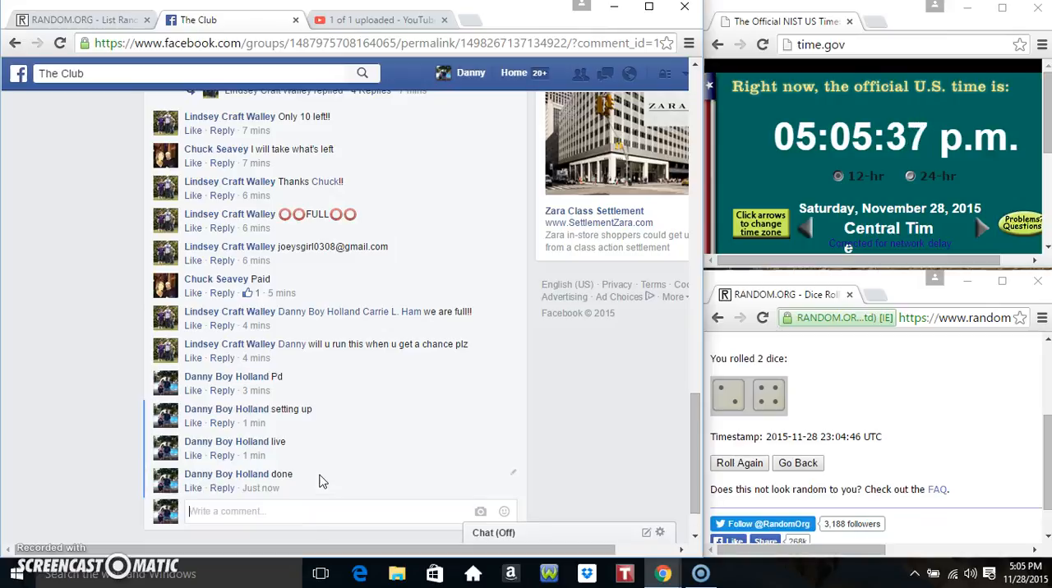
mouse_move(261, 488)
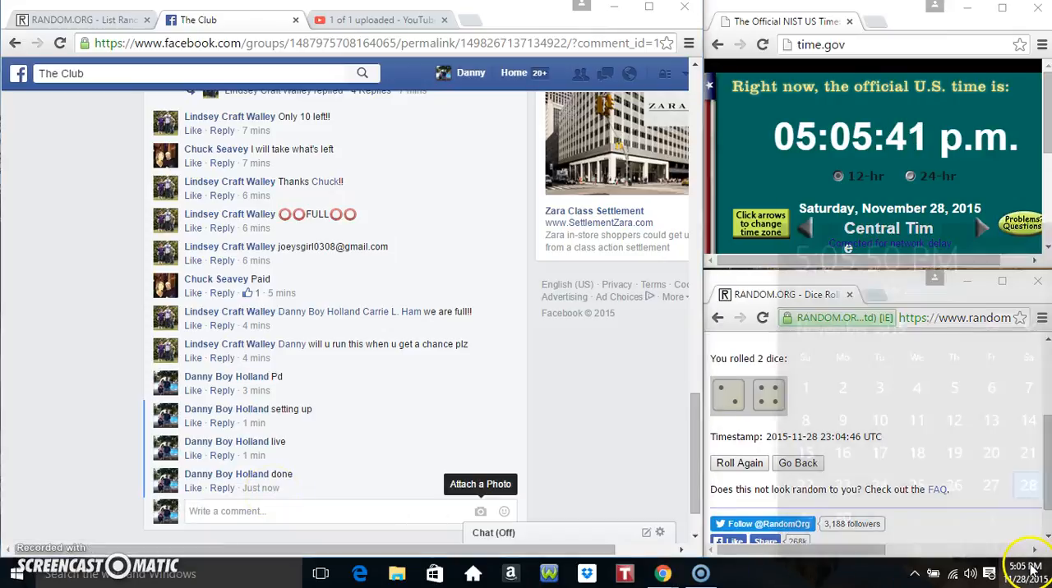
click(1022, 573)
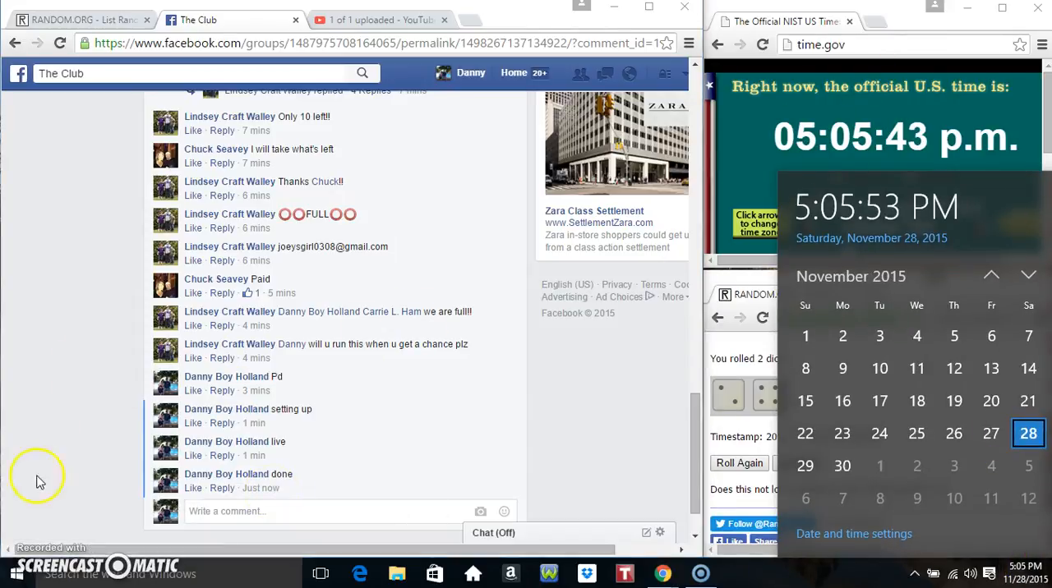